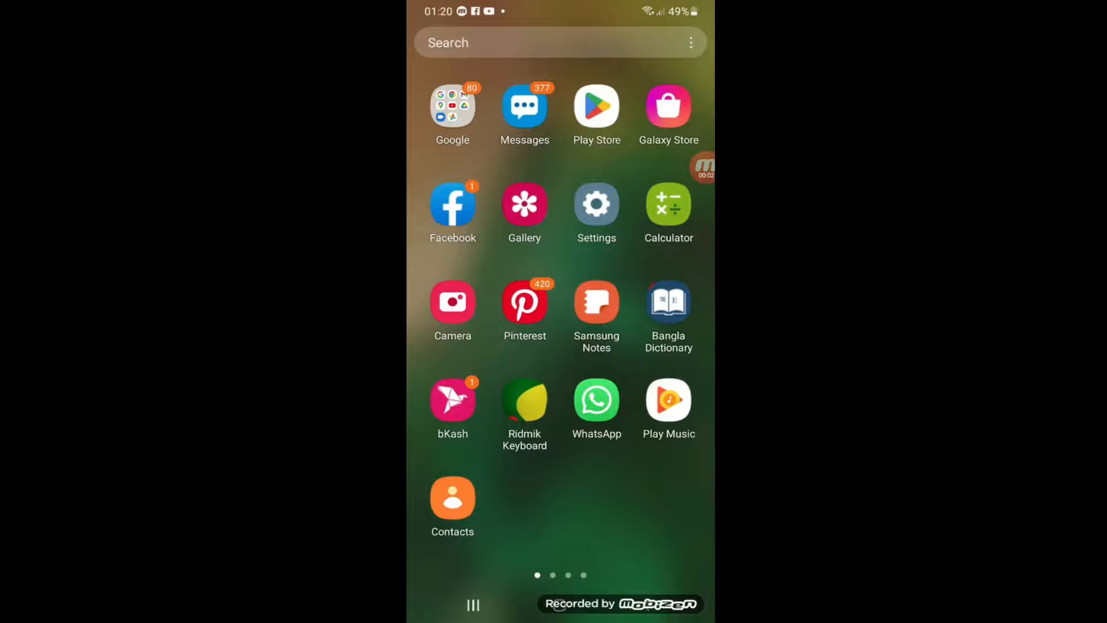
# - Search Play Store for 'mic', view the Microsoft Office listing, then return to the store home
pyautogui.click(596, 108)
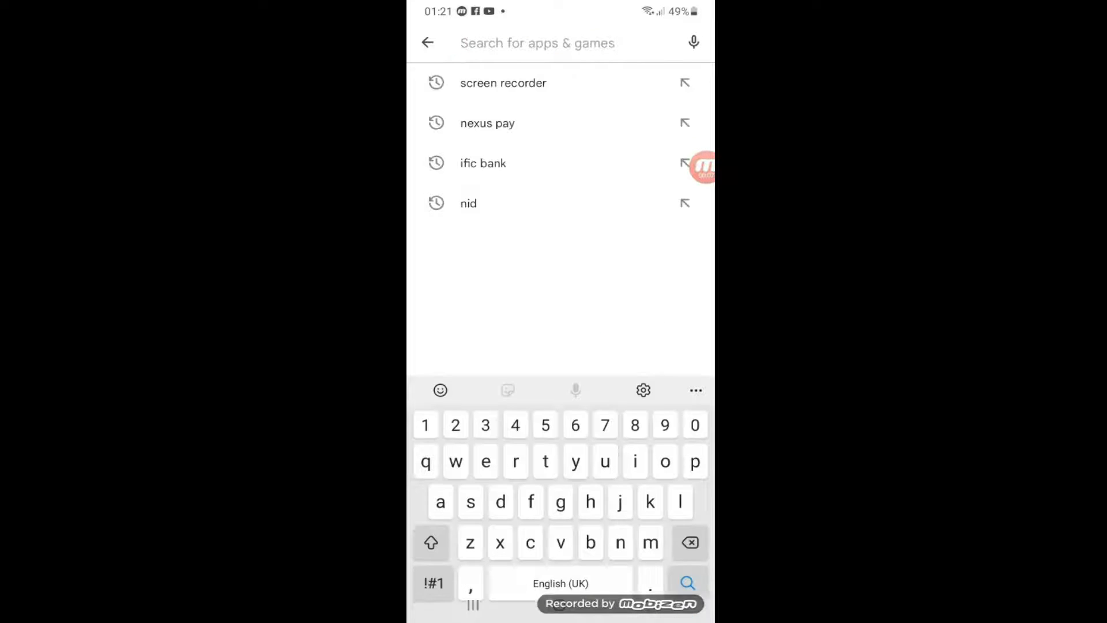
pyautogui.write('mi')
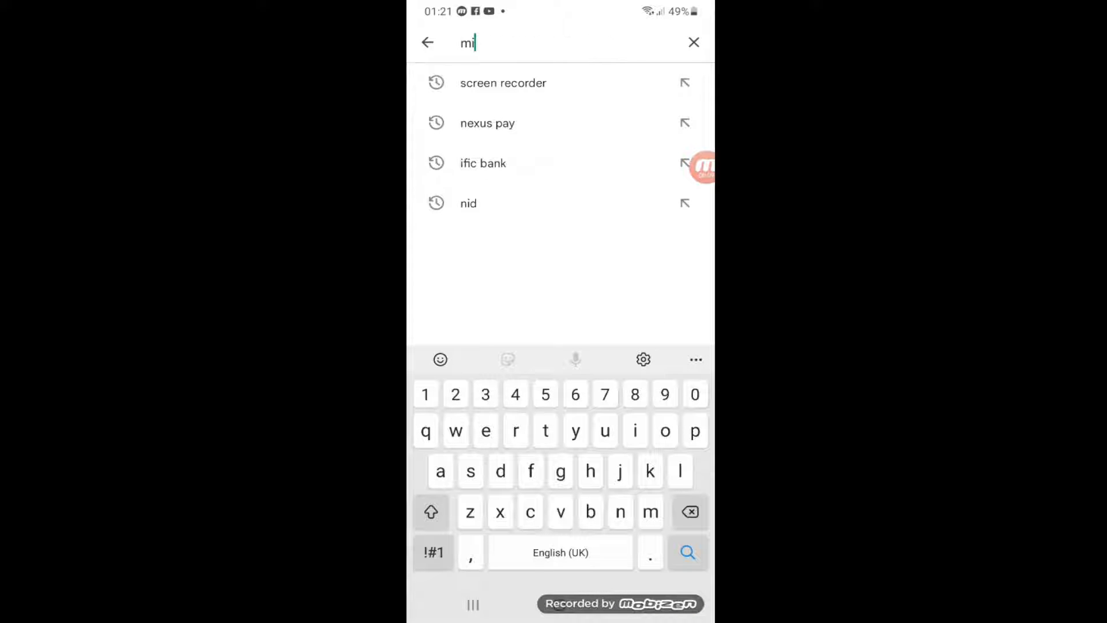
pyautogui.write('c')
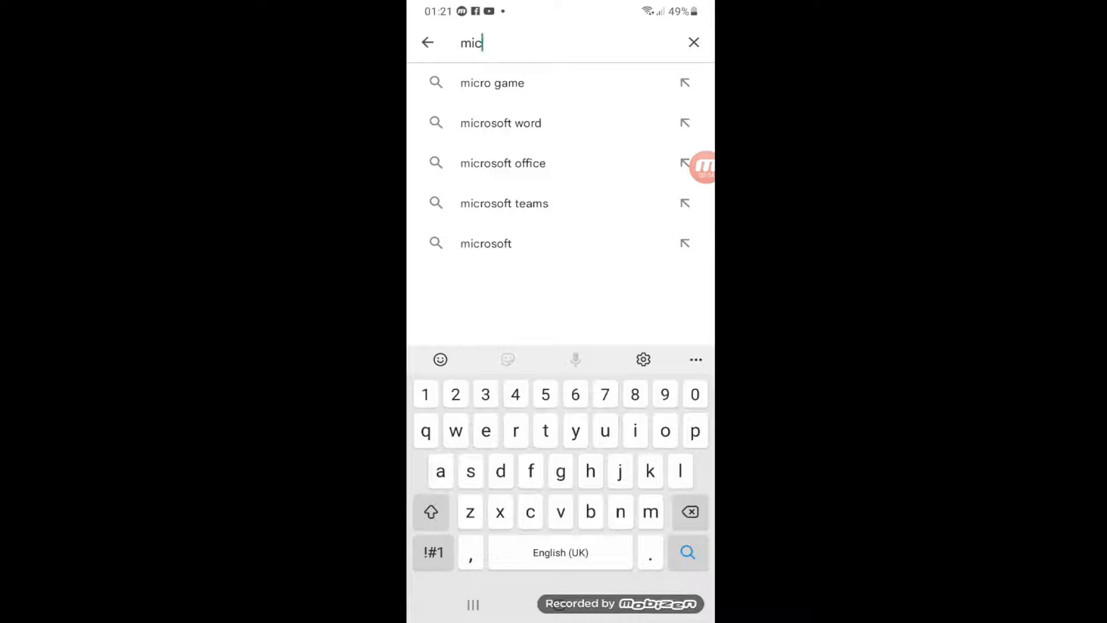
pyautogui.click(503, 163)
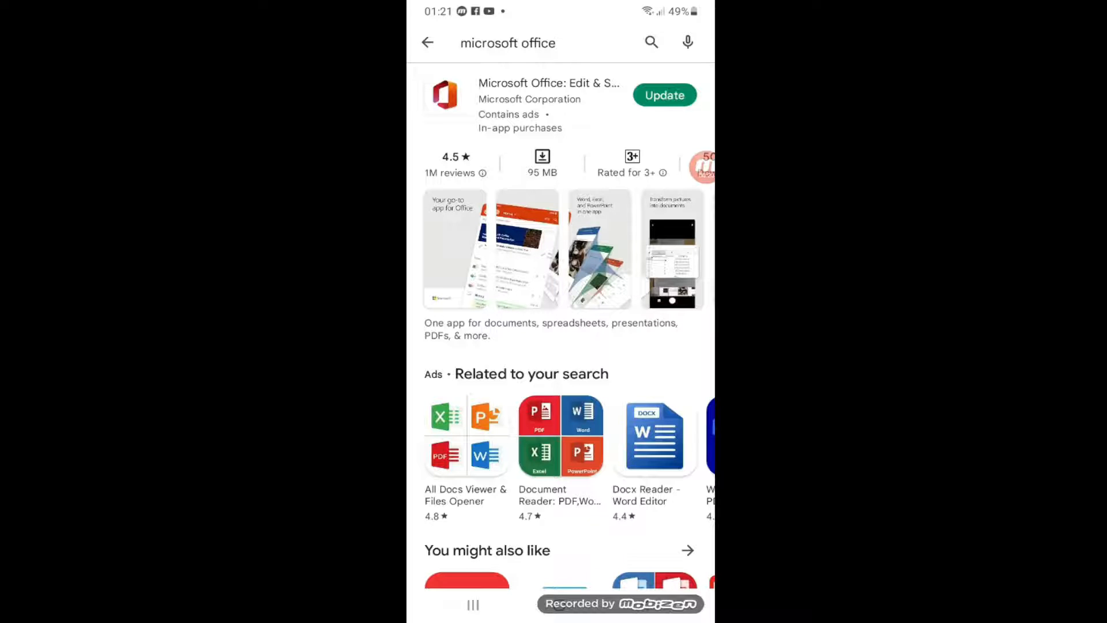
pyautogui.click(427, 43)
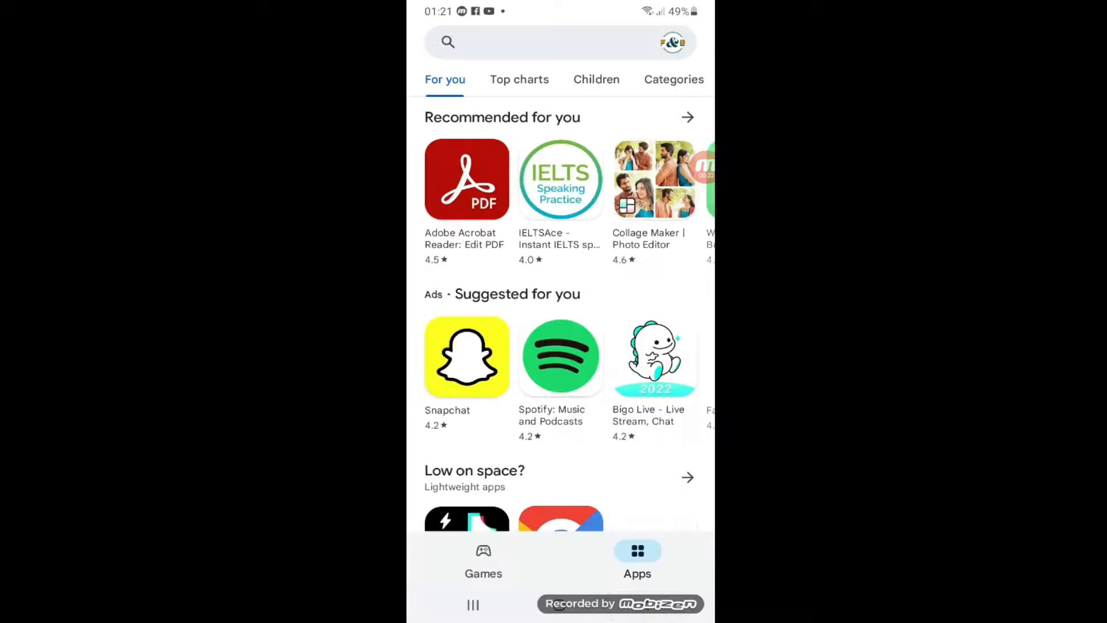
# - From the home screen, swipe to the second app page and launch Office
pyautogui.press('Home')
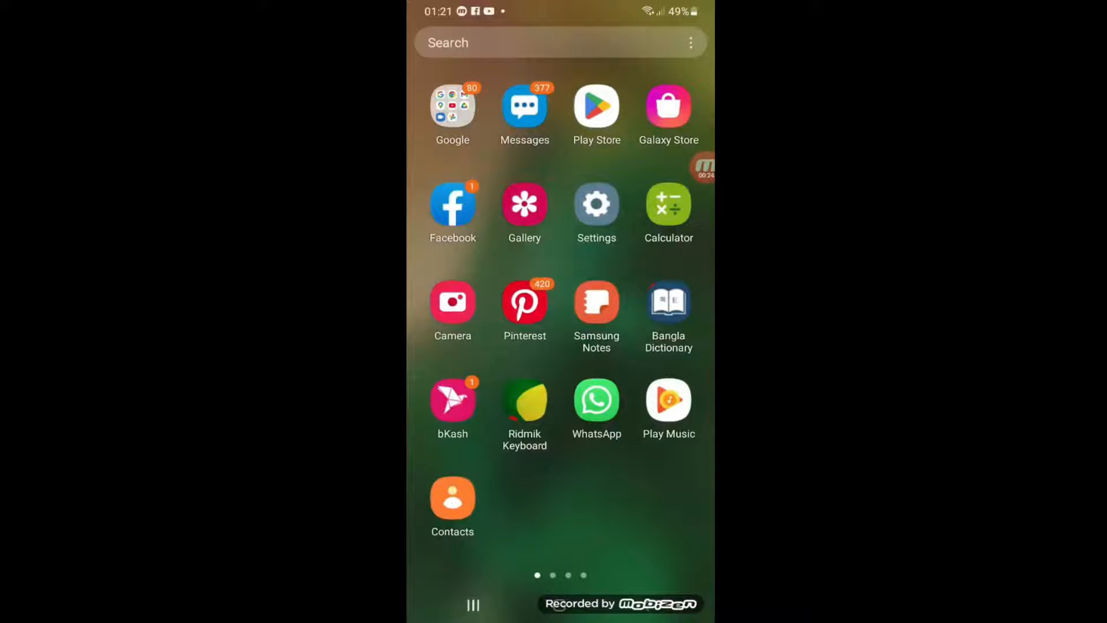
pyautogui.hscroll(-3)
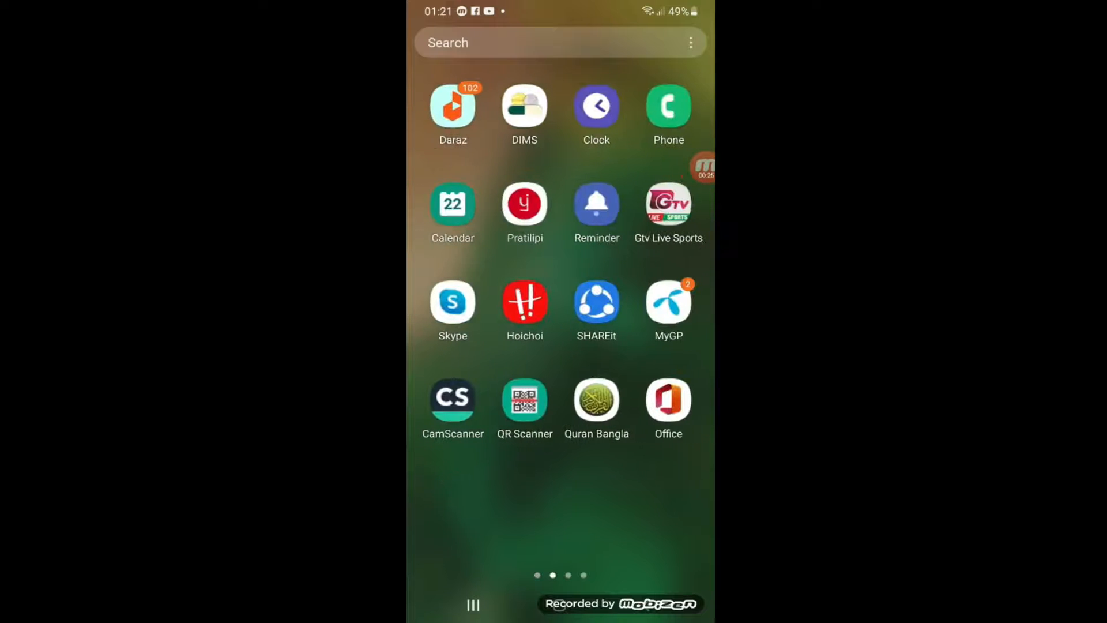
pyautogui.hscroll(-3)
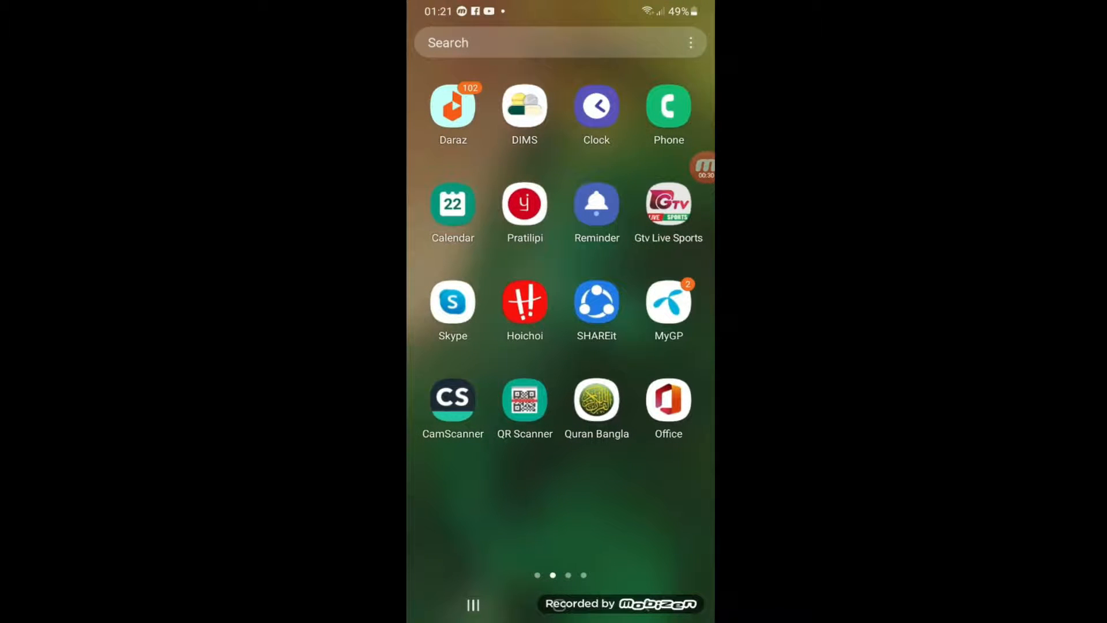
pyautogui.click(666, 399)
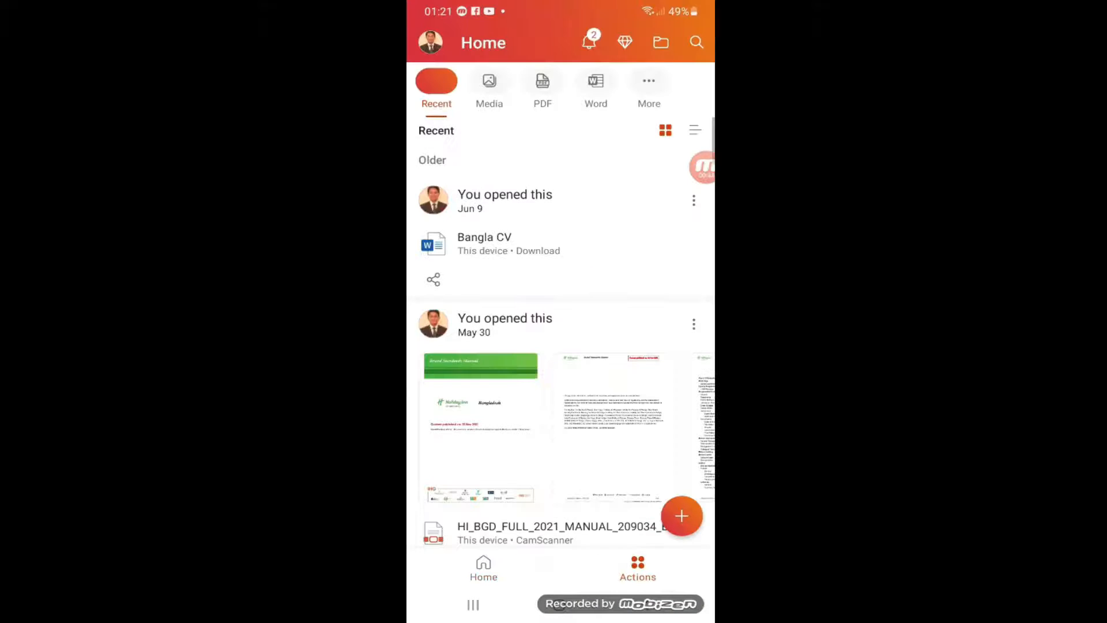
# - Run the Image to table action on the photographed shift schedule from recent photos
pyautogui.click(681, 516)
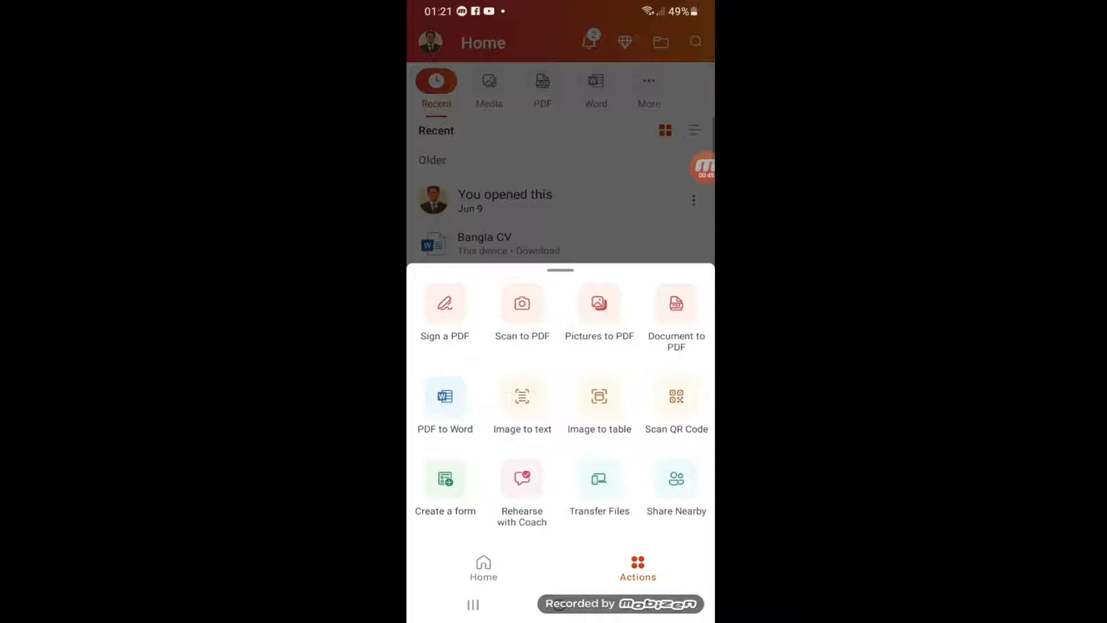
pyautogui.click(600, 396)
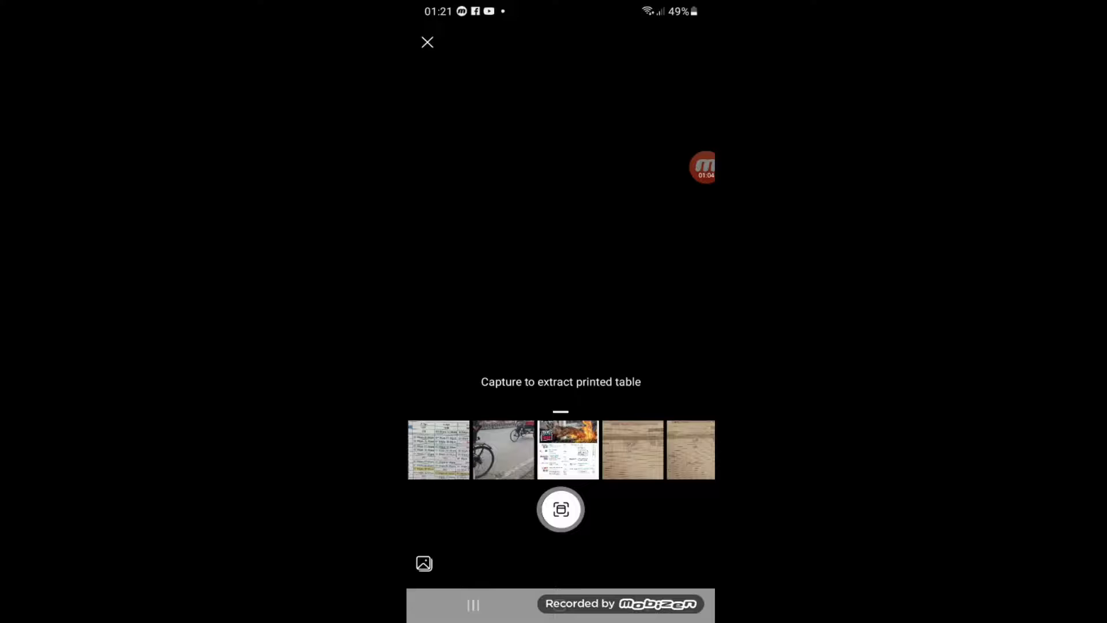
pyautogui.click(560, 509)
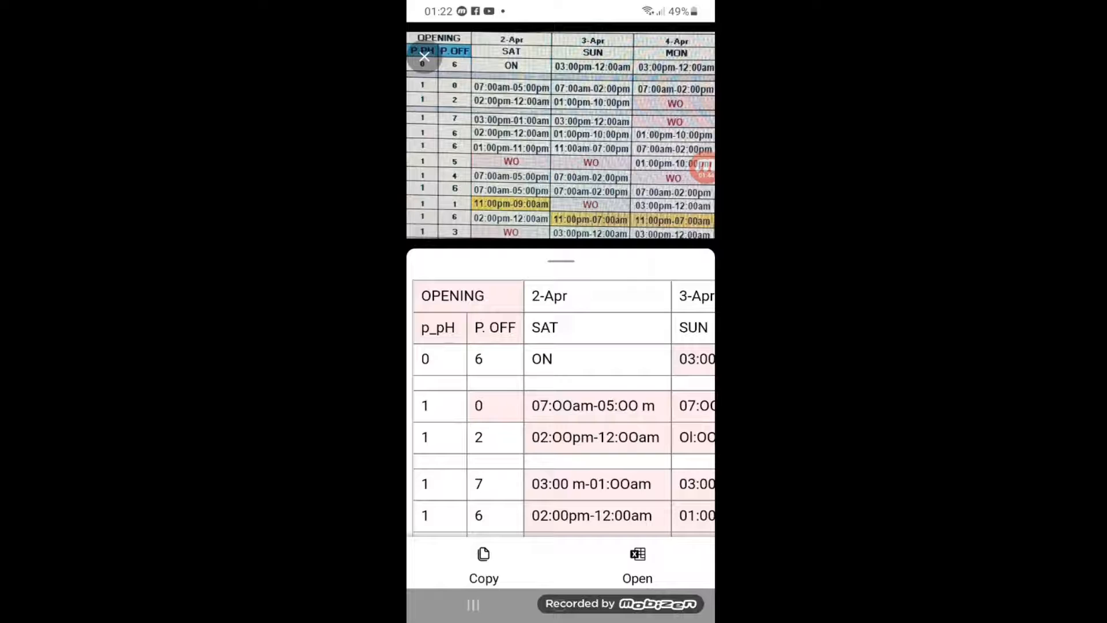
# - Review the table preview and open it as a new Excel workbook
pyautogui.scroll(-3)
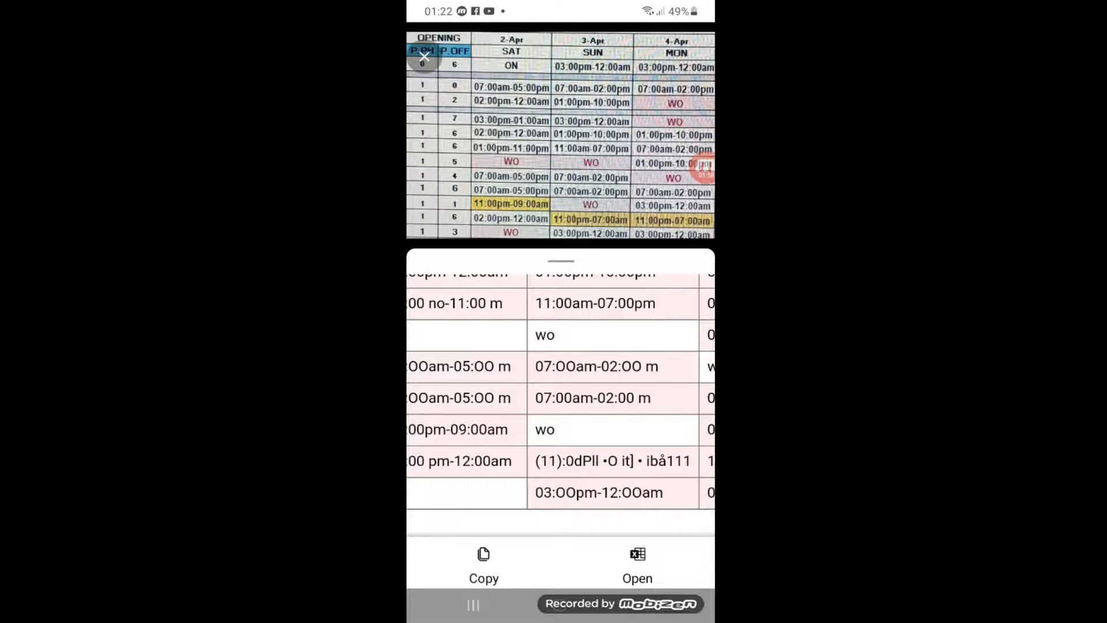
pyautogui.click(637, 565)
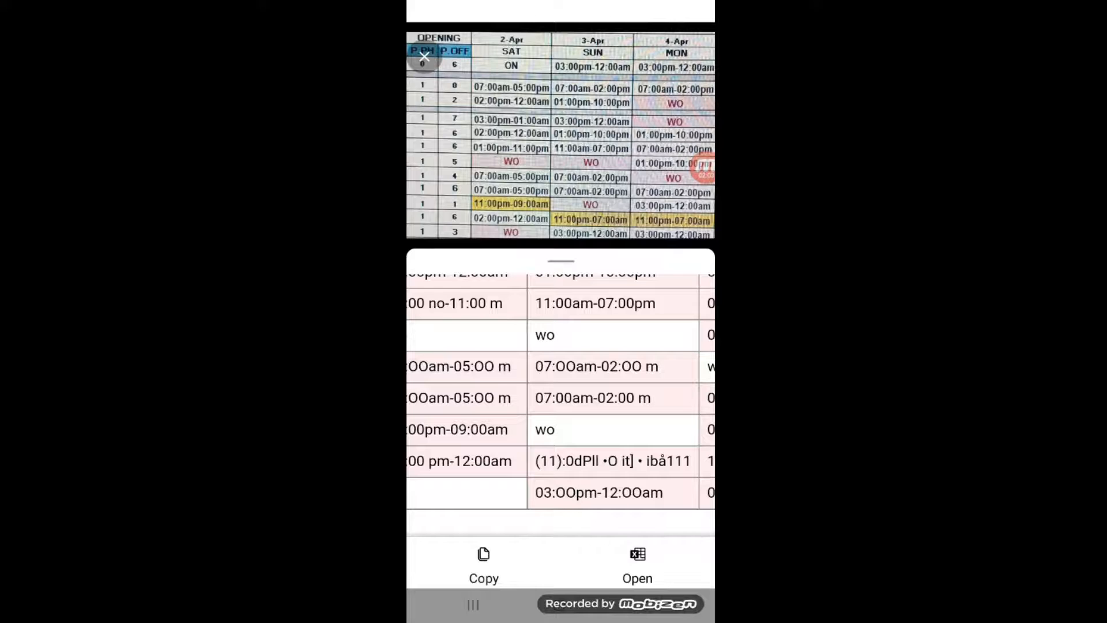
pyautogui.click(636, 566)
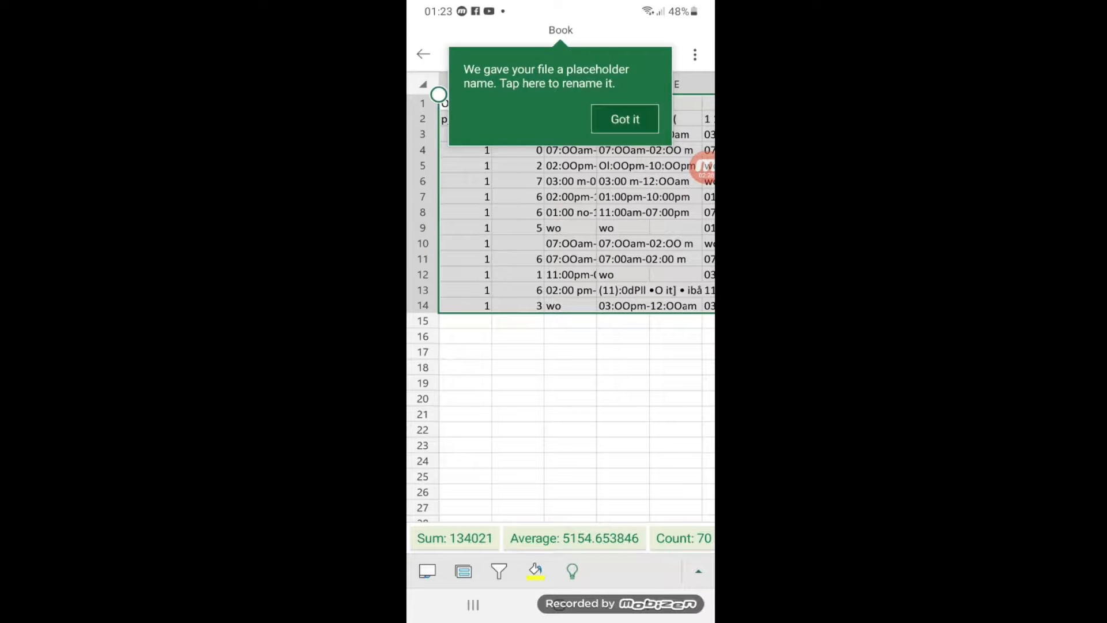
# - Dismiss the placeholder-name tip with 'Got it' to reach the file options
pyautogui.click(624, 119)
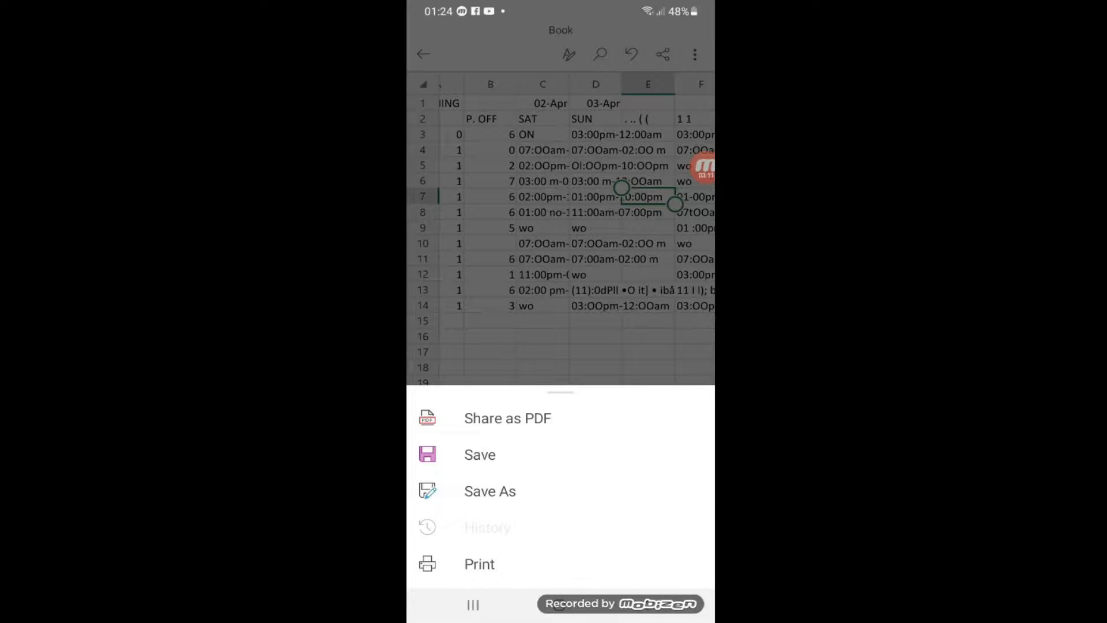
# - Save As 'image to excel table' into This device > Documents
pyautogui.click(489, 491)
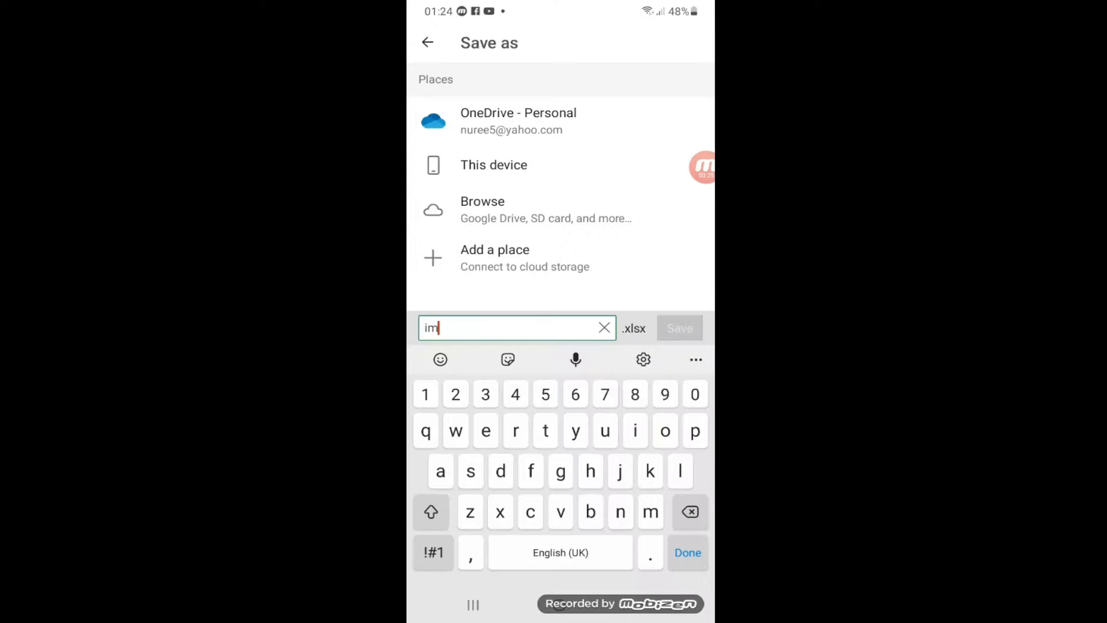
pyautogui.write('age')
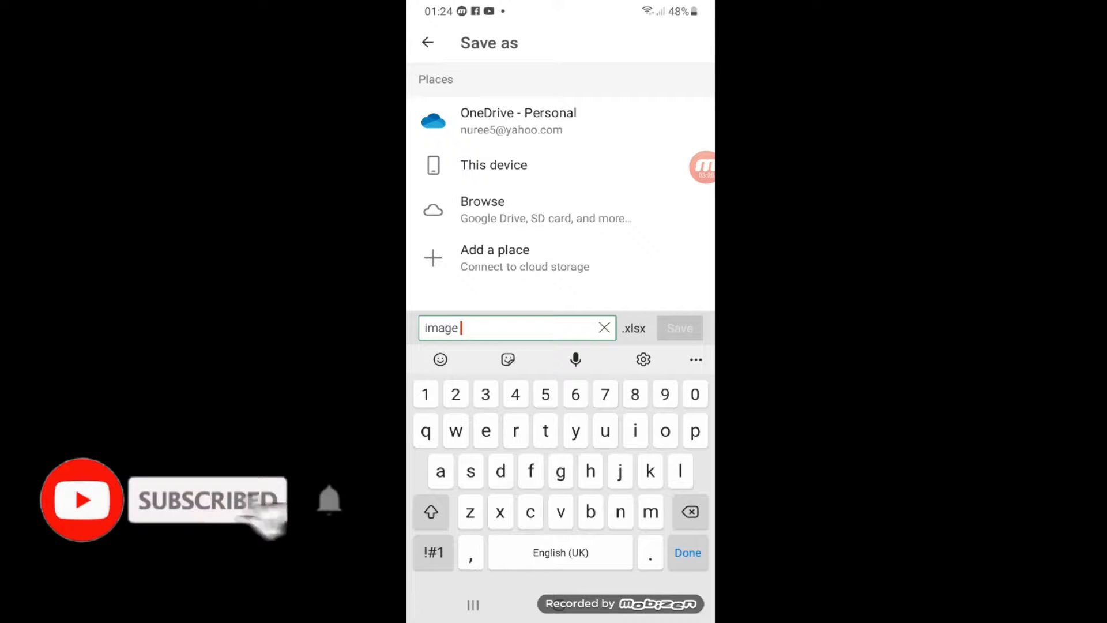
pyautogui.write('to ta')
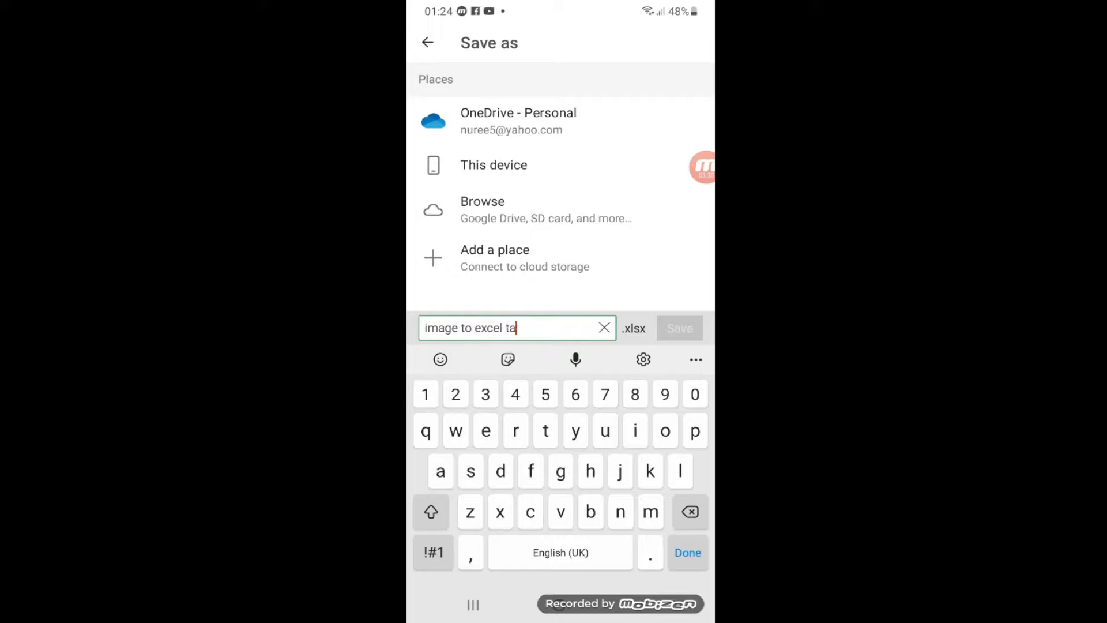
pyautogui.write('ble')
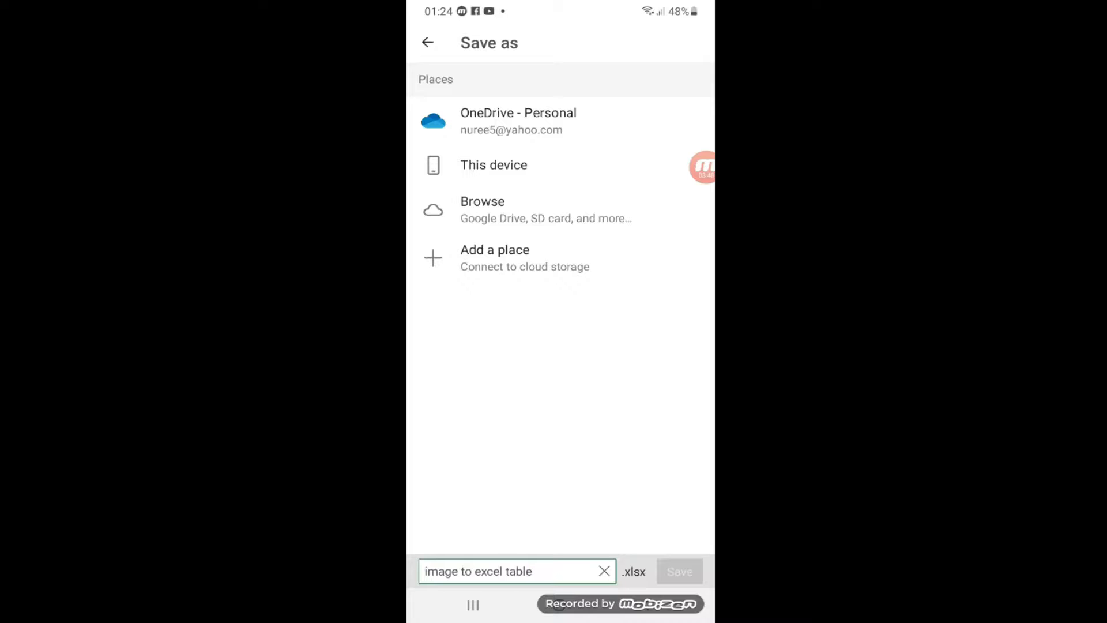
pyautogui.click(493, 165)
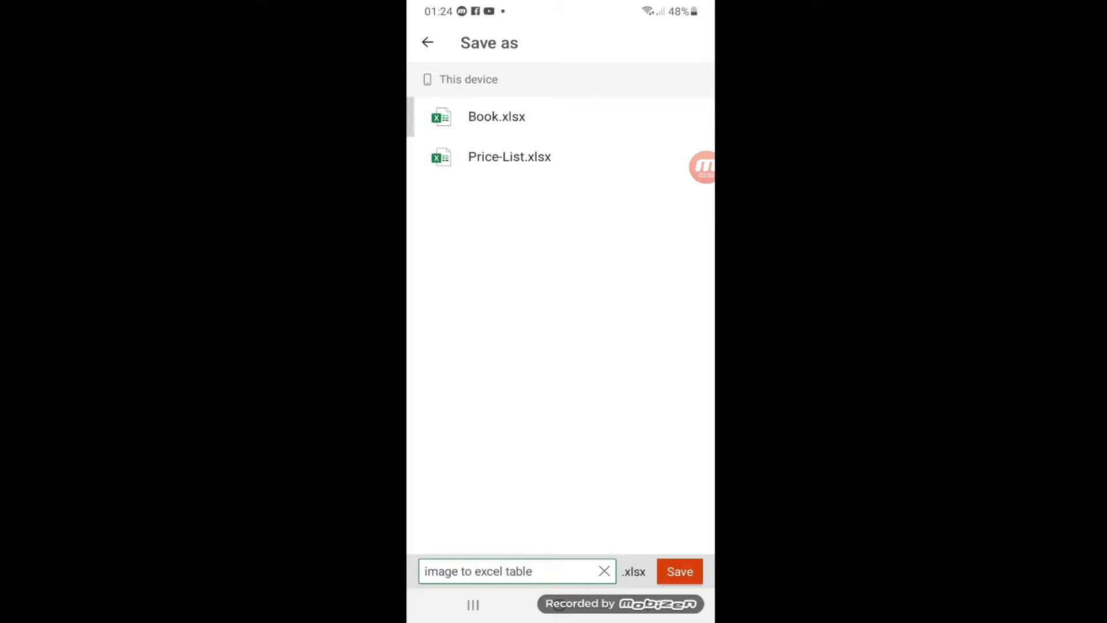
pyautogui.click(468, 80)
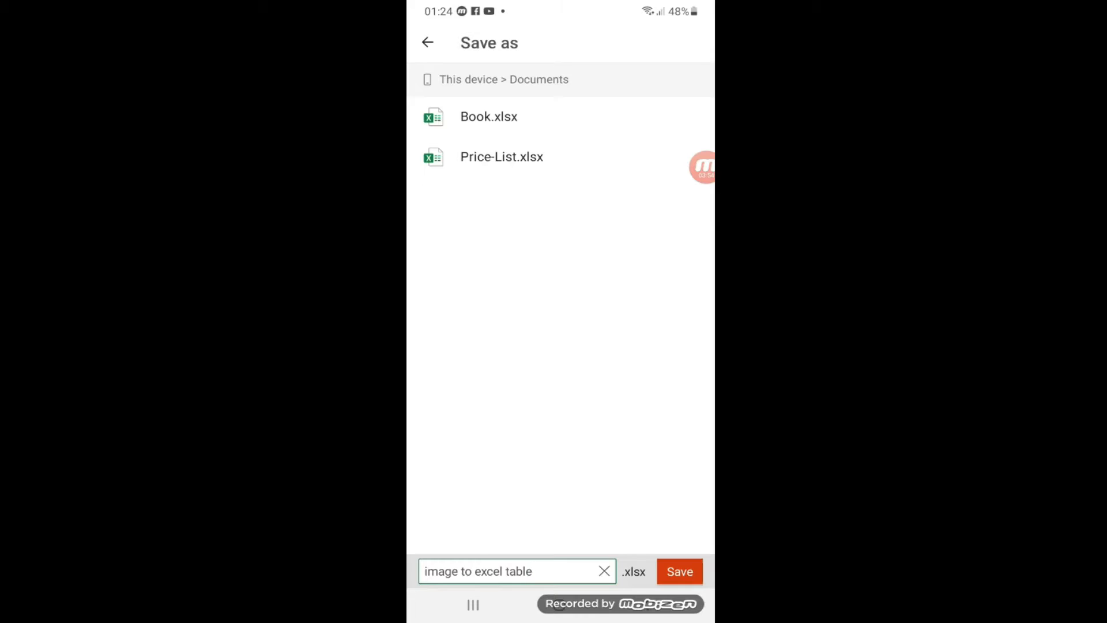
pyautogui.click(678, 571)
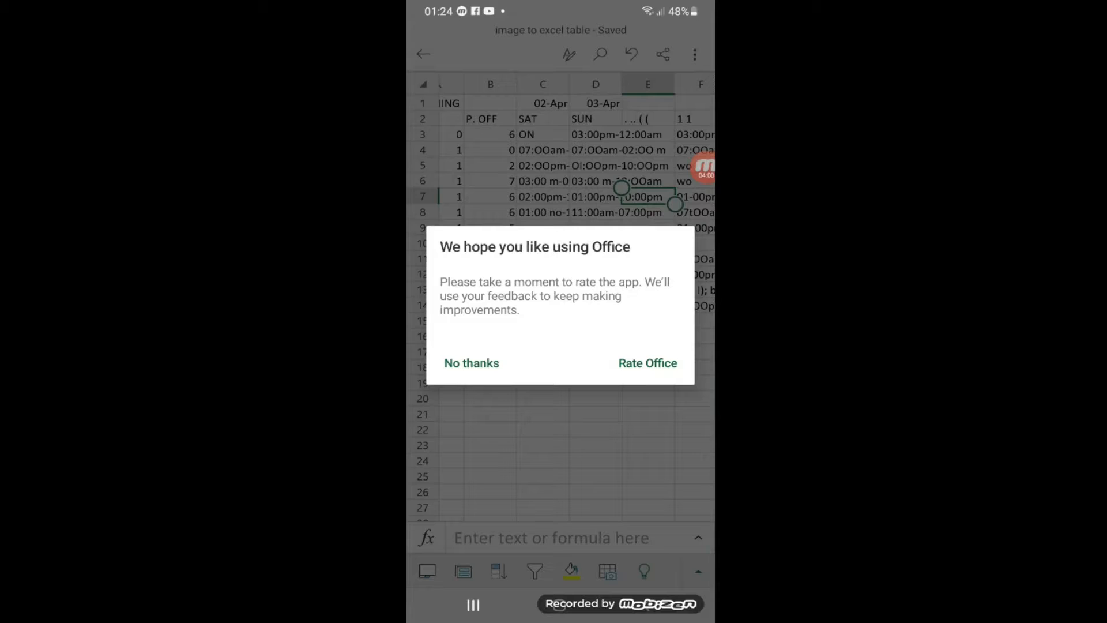
# - Decline the rating dialog with 'No thanks' before leaving for the home screen
pyautogui.click(470, 362)
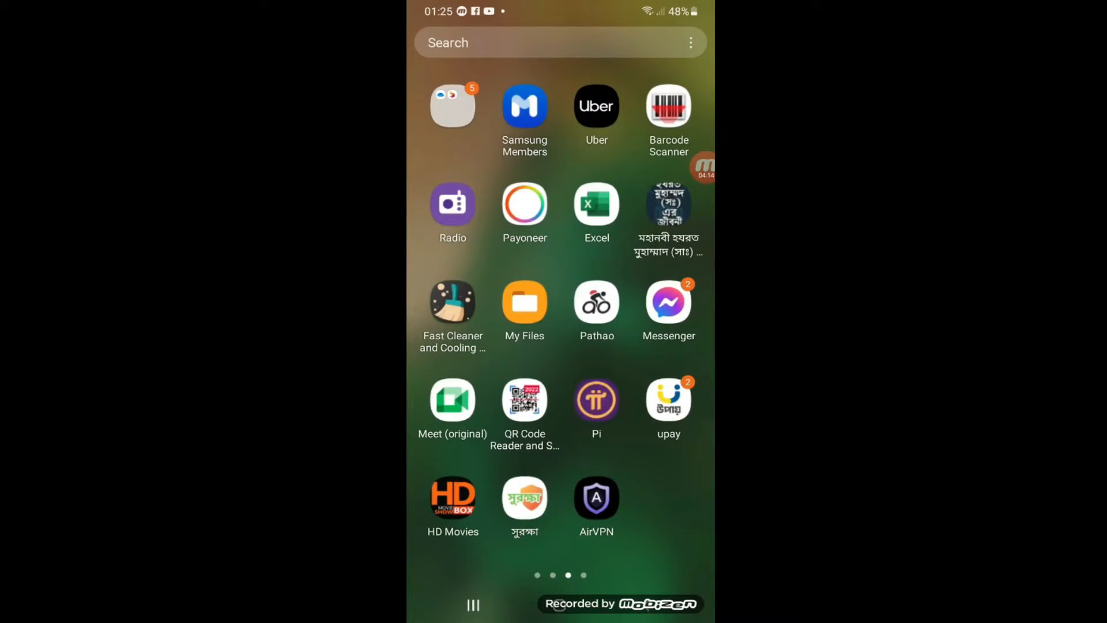
# - In My Files > Documents, reopen 'image to excel table.xlsx' to view the schedule
pyautogui.click(524, 303)
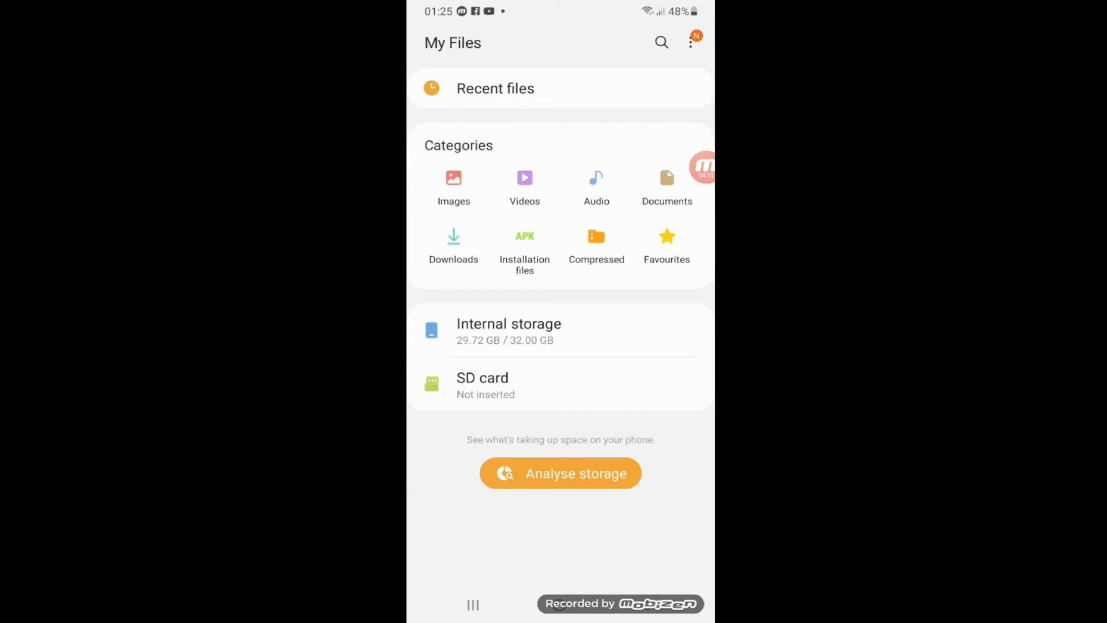
pyautogui.click(667, 187)
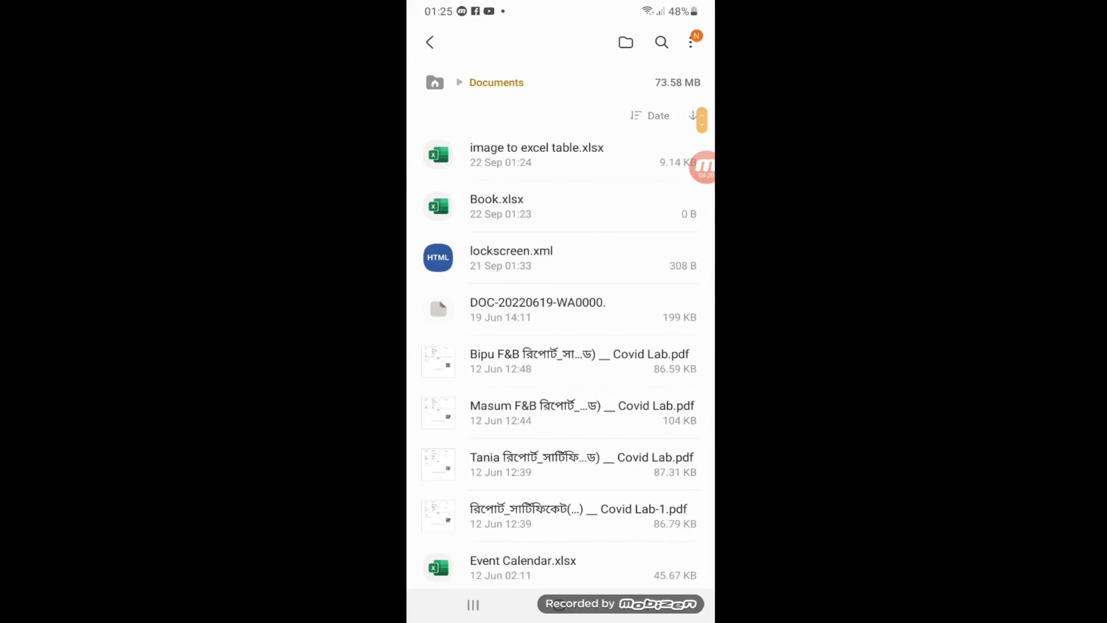
pyautogui.click(537, 153)
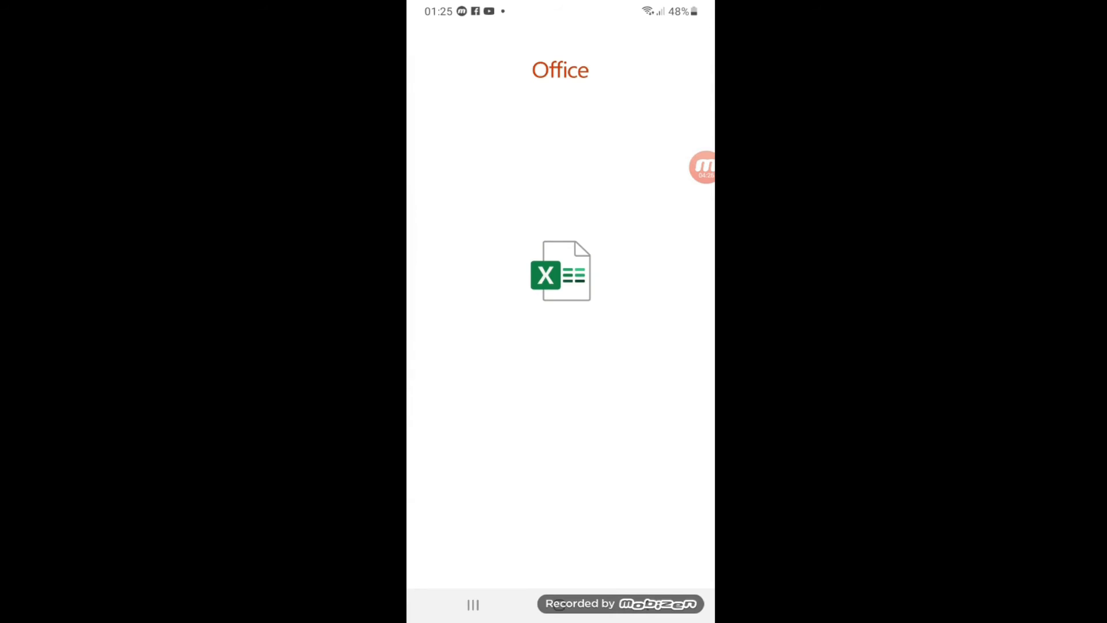
pyautogui.click(561, 270)
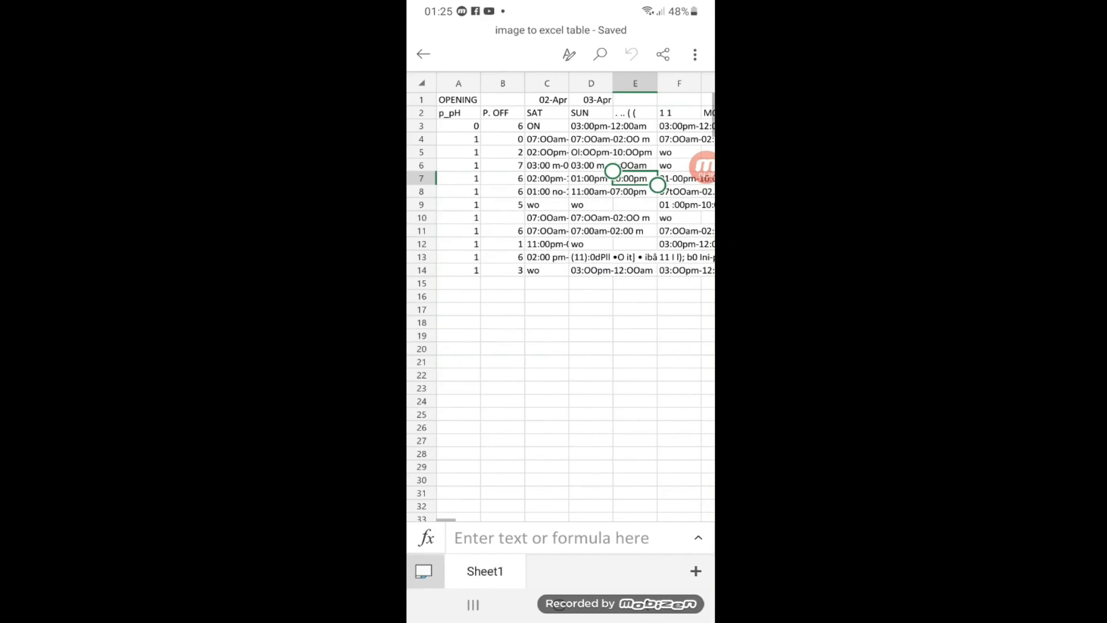